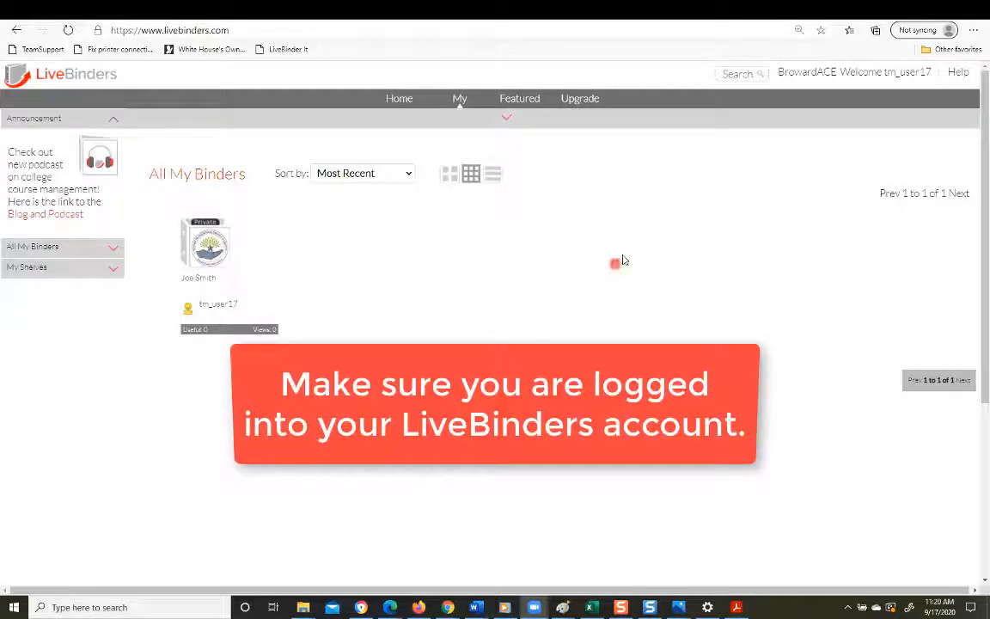
pyautogui.moveTo(643, 233)
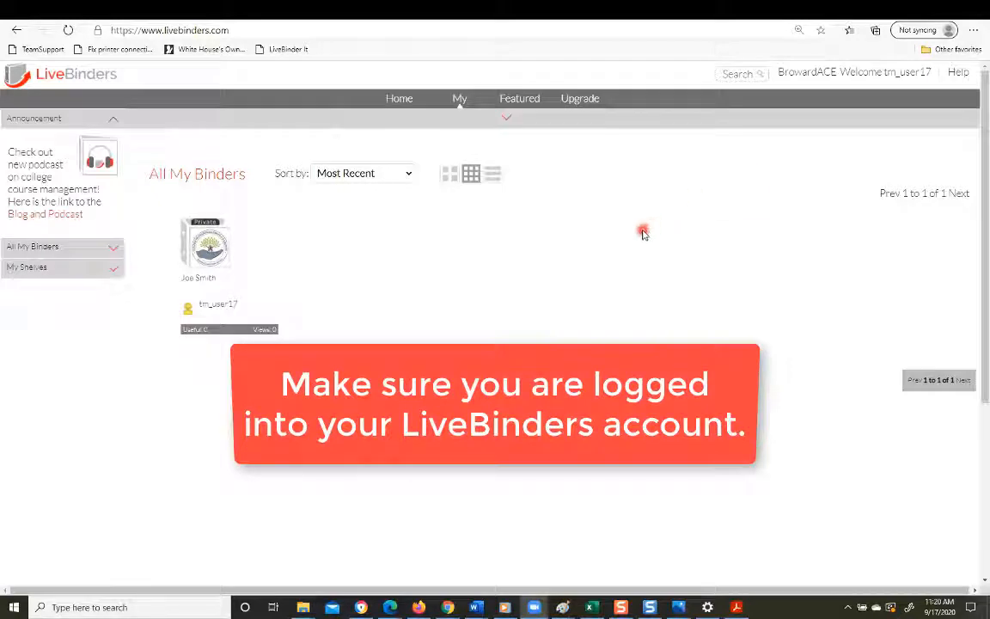
pyautogui.moveTo(706, 204)
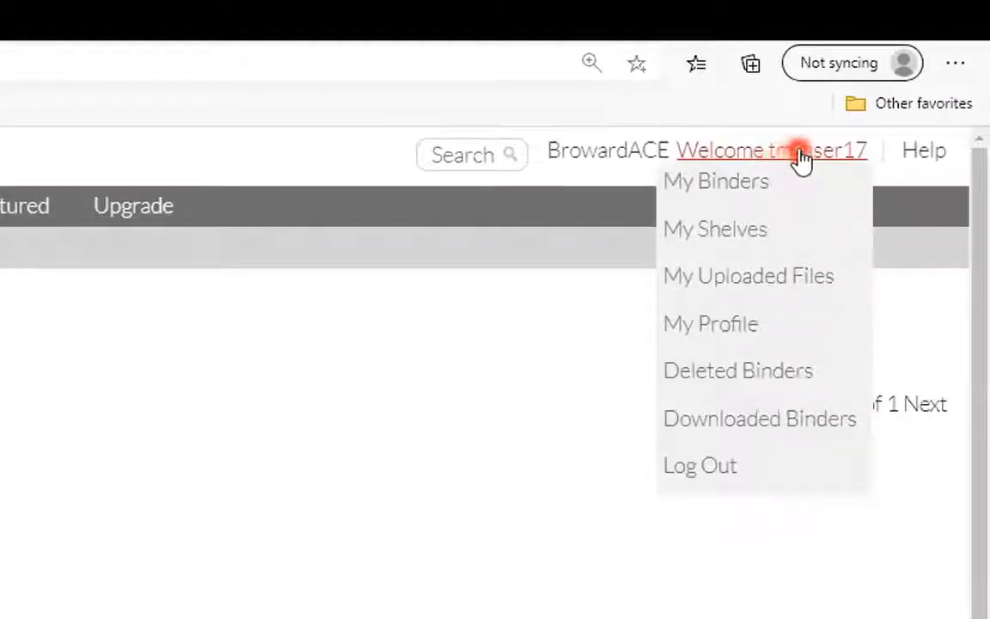
pyautogui.moveTo(808, 155)
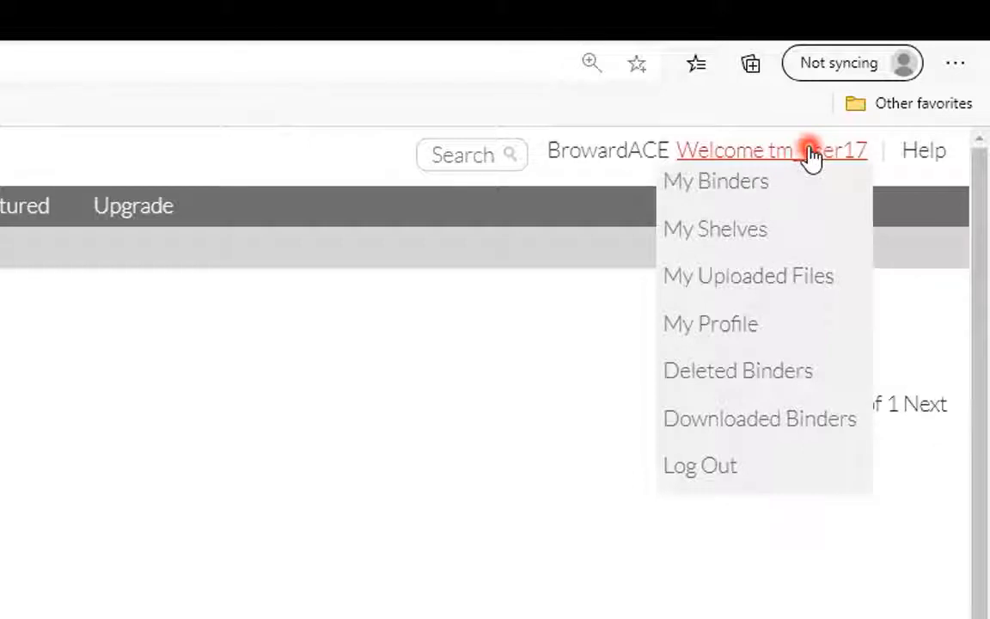
pyautogui.moveTo(802, 210)
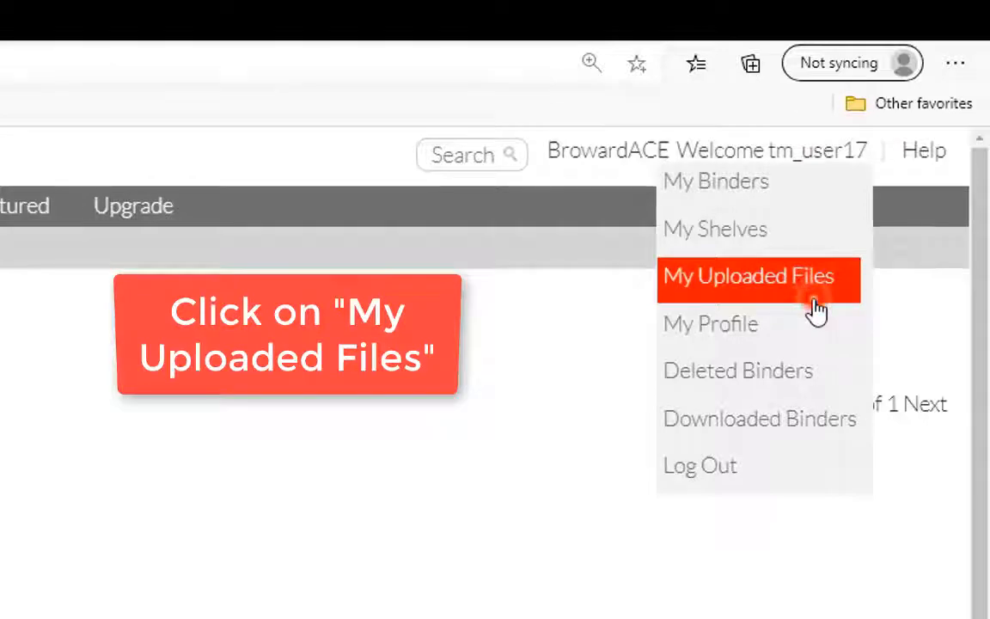
# Step: Go to My Uploaded Files and expand the Upload Files panel
pyautogui.click(747, 276)
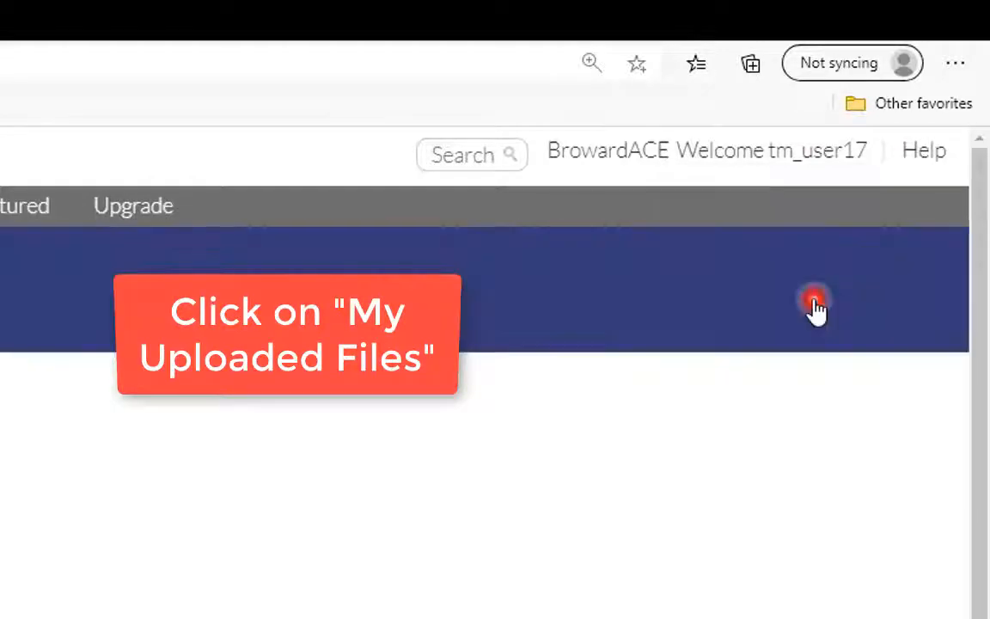
pyautogui.click(815, 306)
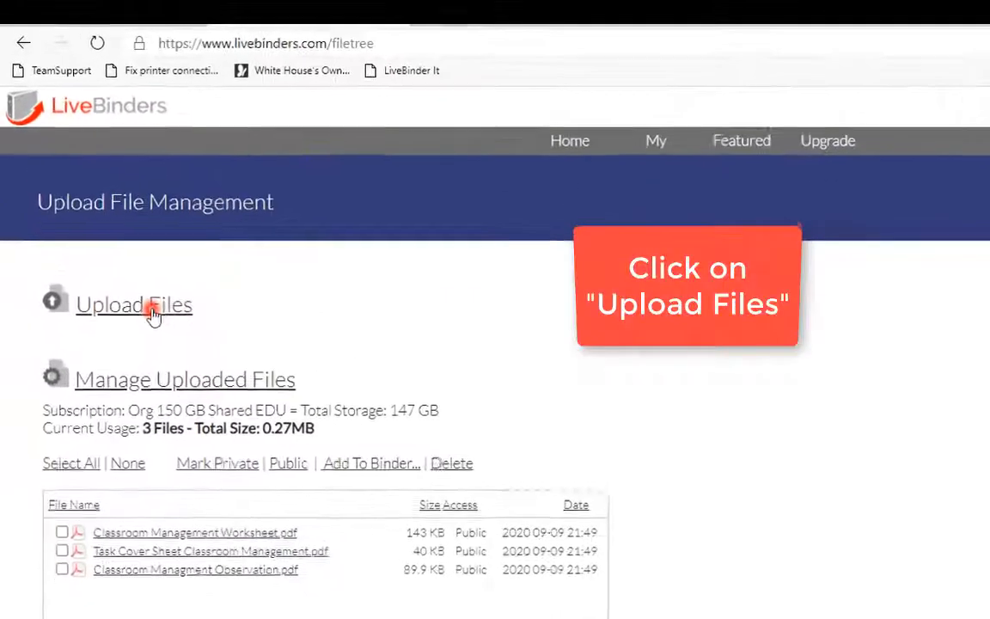
pyautogui.click(133, 304)
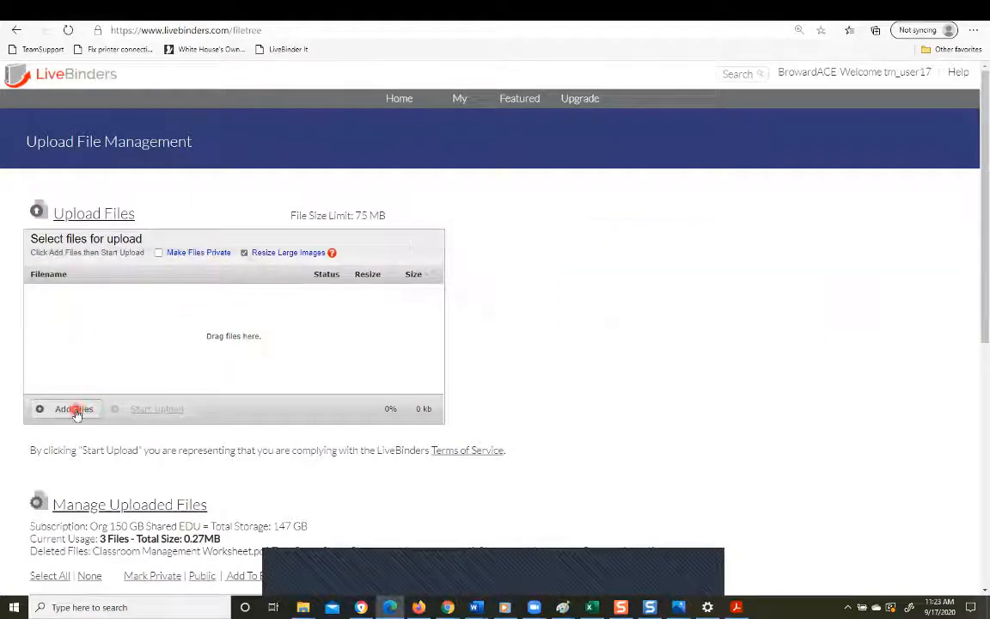
# Step: Select the three Classroom Management PDFs (273 KB) from Broward ACE > Block One
pyautogui.click(74, 408)
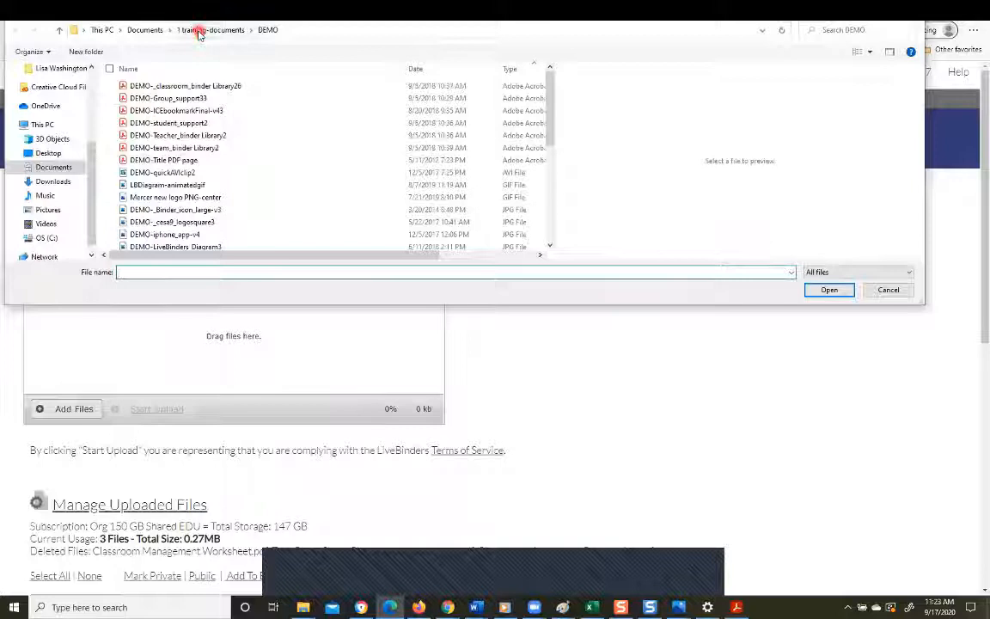
pyautogui.click(209, 30)
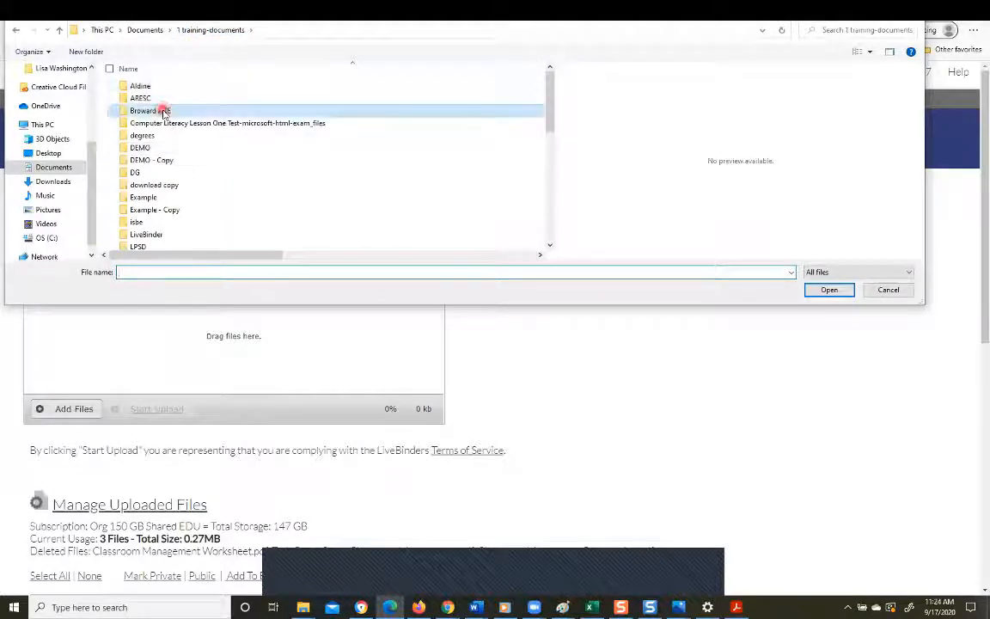
pyautogui.doubleClick(144, 110)
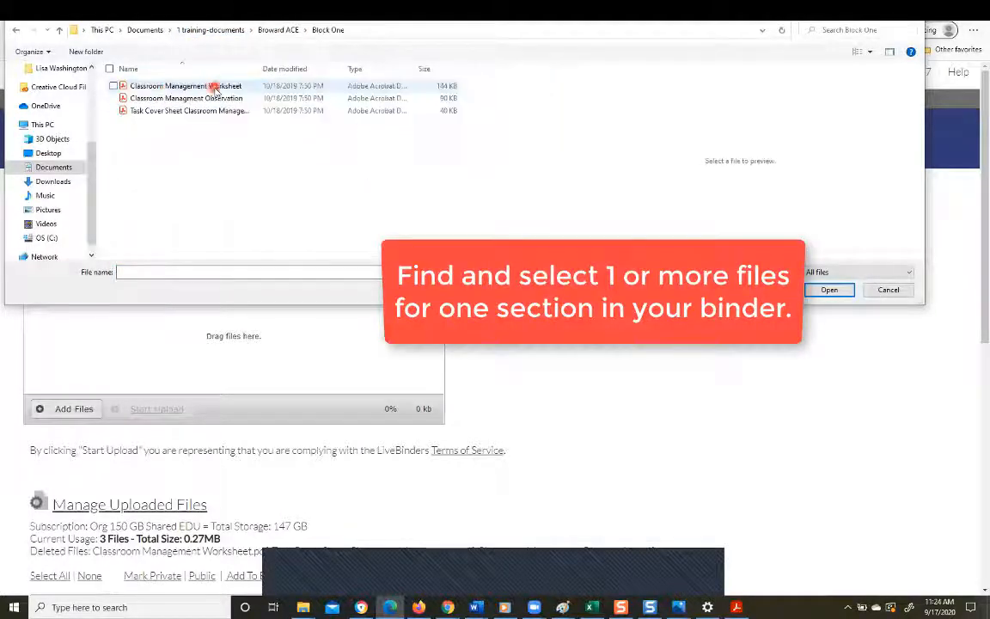
pyautogui.click(186, 85)
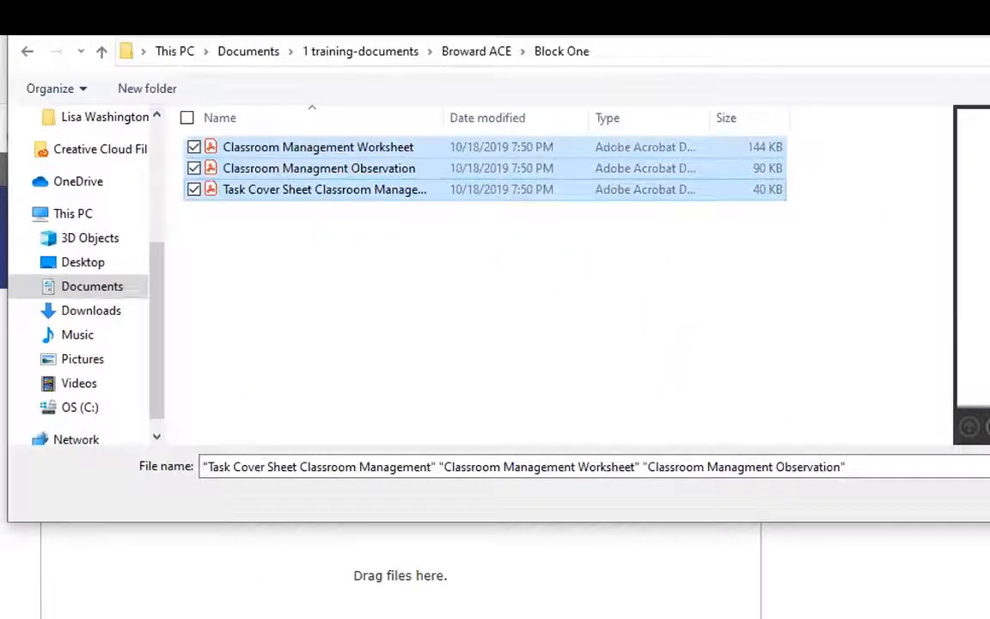
pyautogui.click(769, 365)
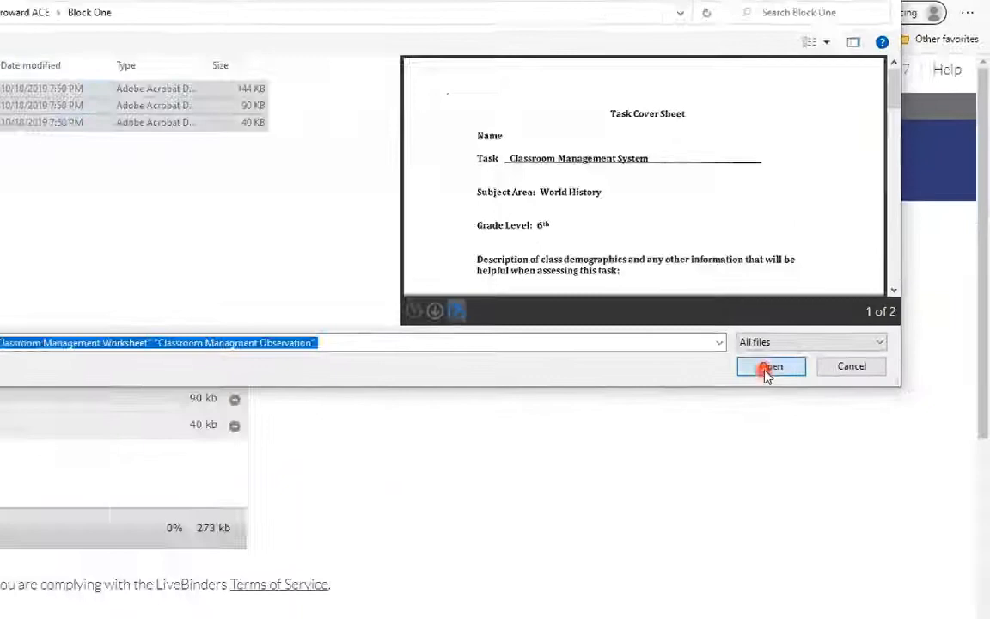
# Step: Confirm the file dialog so the three PDFs appear as 3 files queued, 273 KB
pyautogui.click(771, 366)
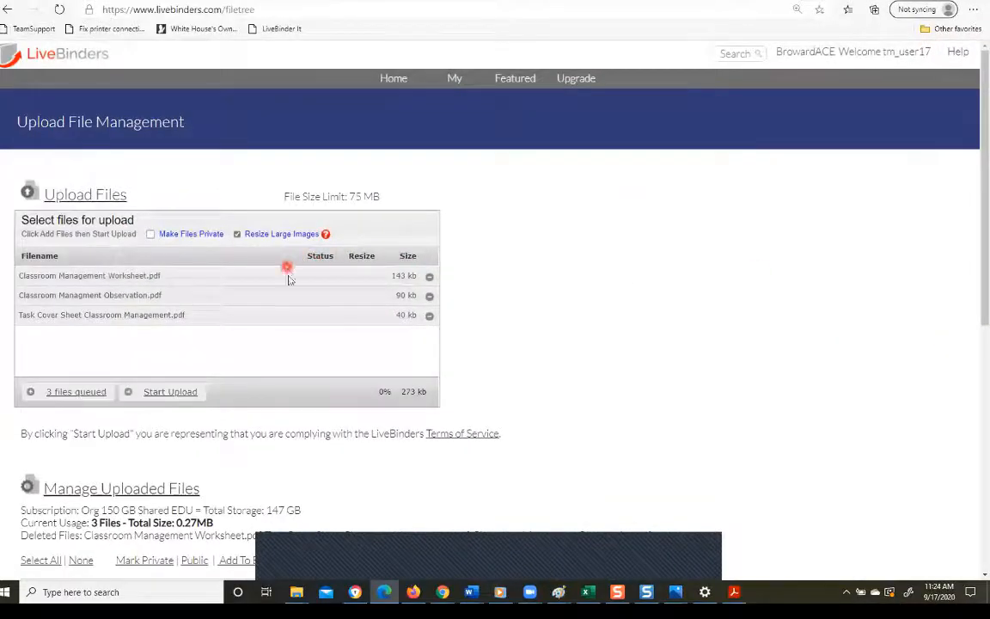
pyautogui.moveTo(298, 315)
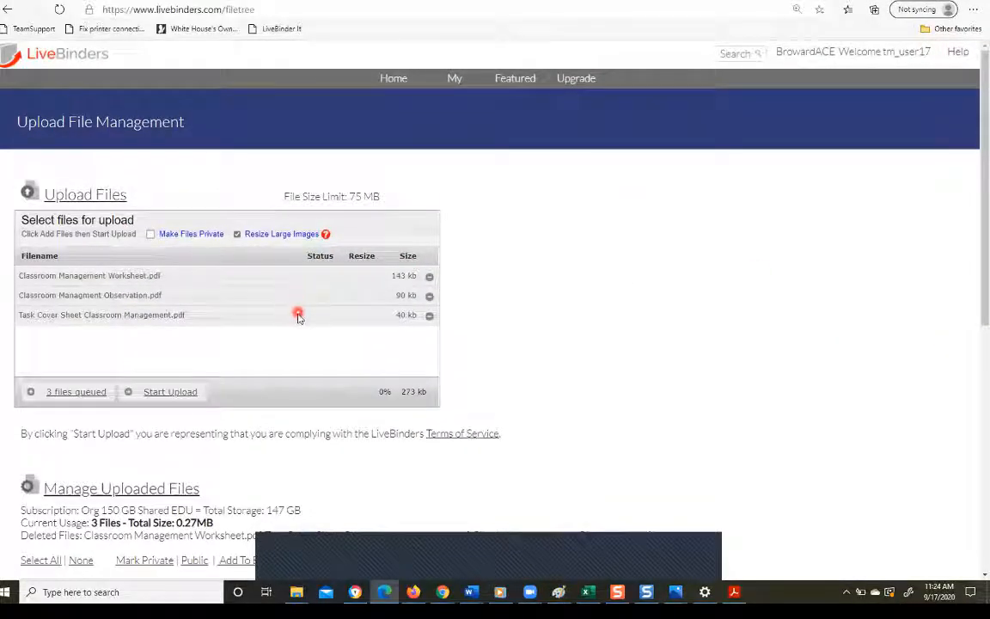
pyautogui.moveTo(310, 296)
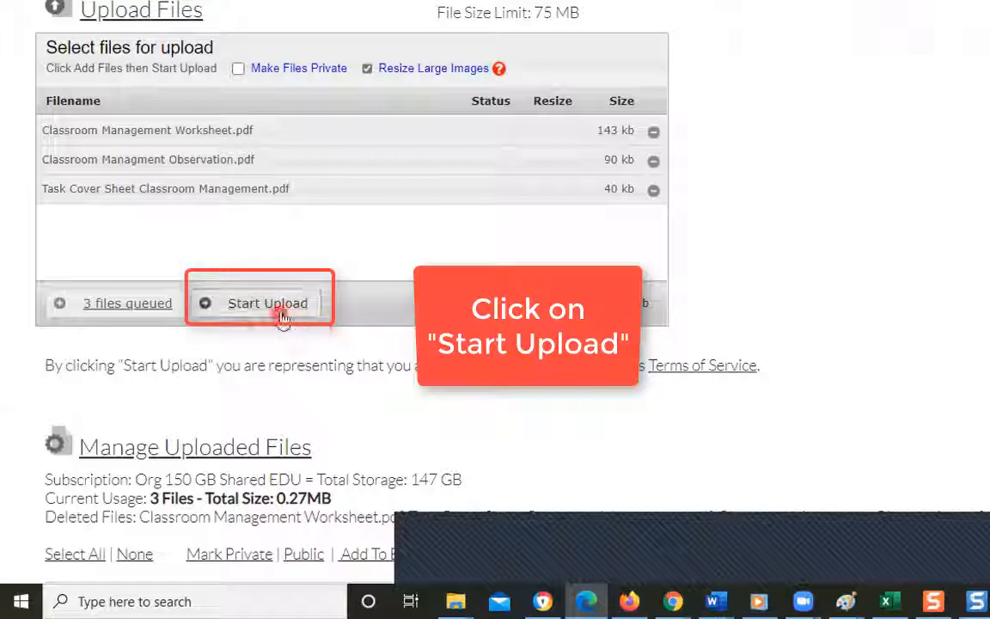
# Step: Upload the three PDFs and check them in Manage Uploaded Files
pyautogui.click(267, 303)
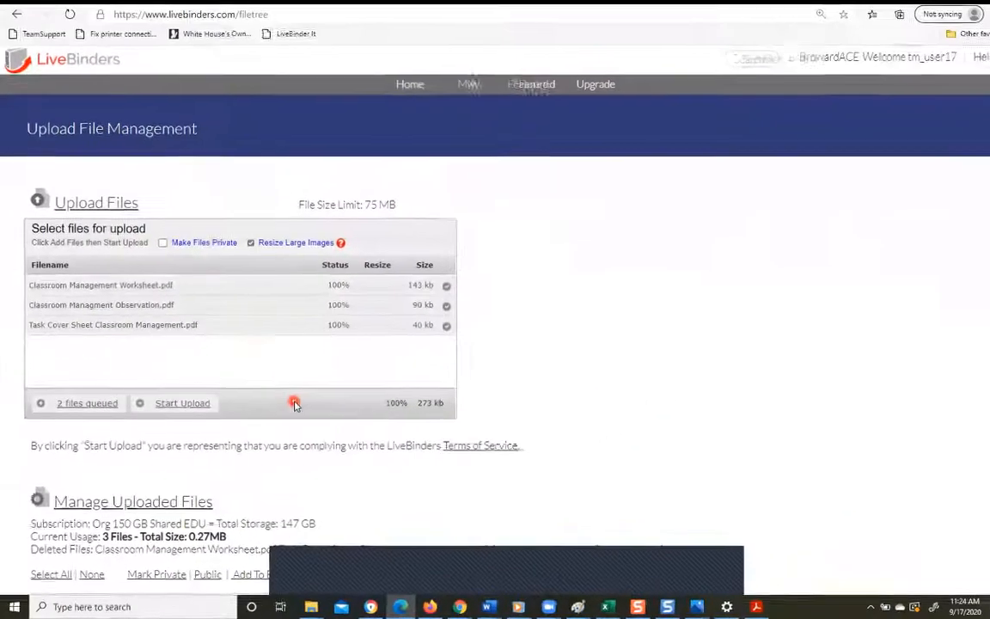
pyautogui.scroll(-3)
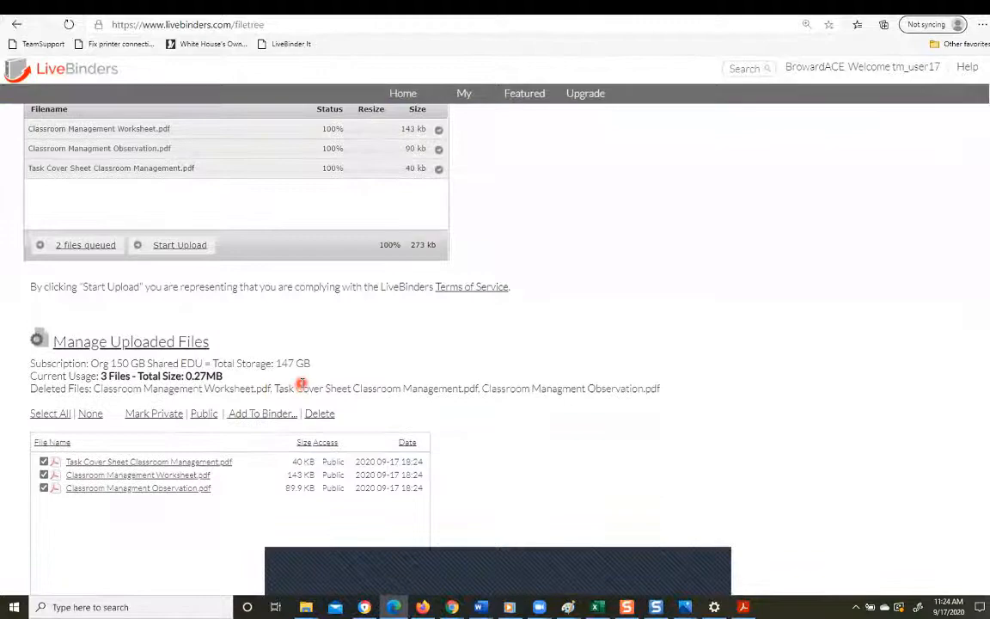
pyautogui.scroll(-3)
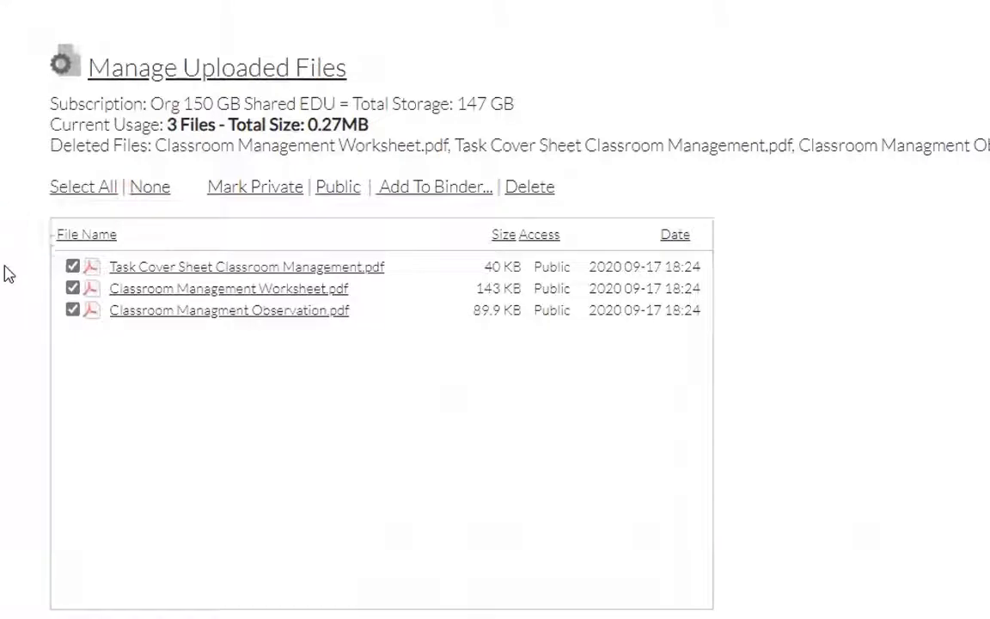
pyautogui.click(72, 266)
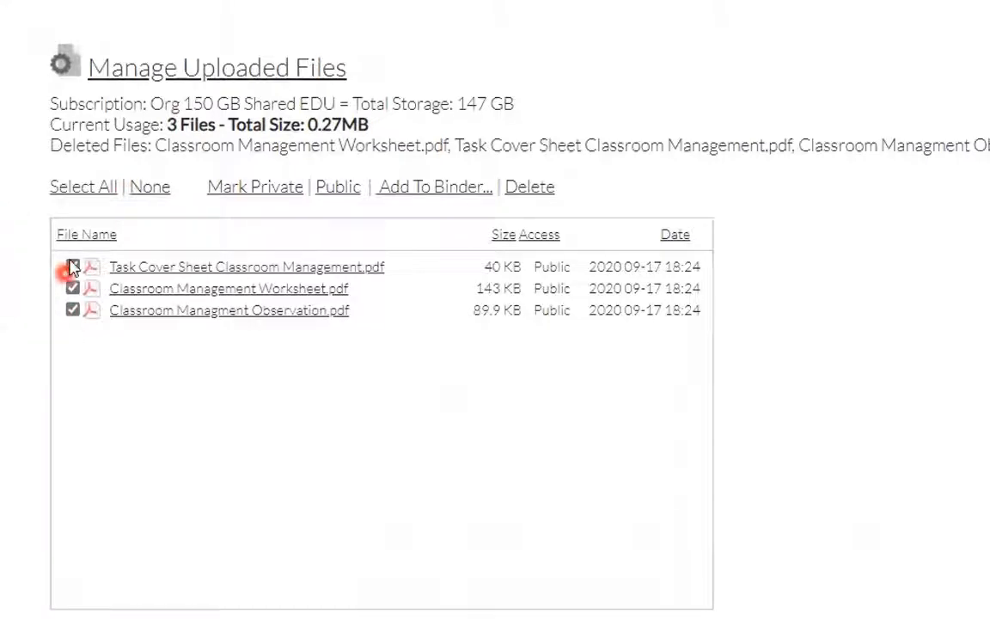
pyautogui.click(73, 265)
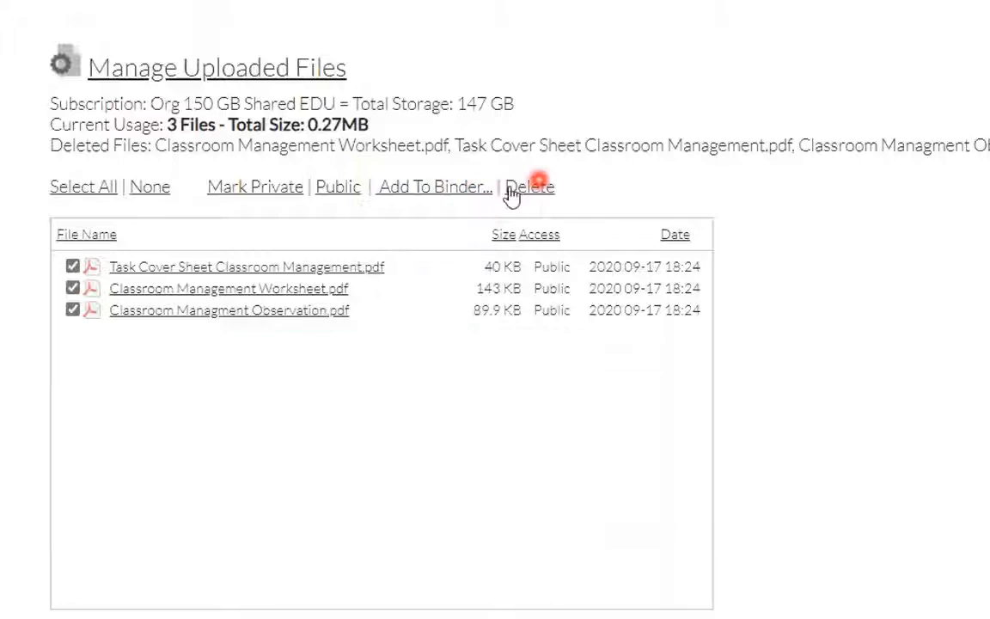
# Step: Target Block One - Tasks as base tabs under sub tab 1.05 Classroom Management System
pyautogui.click(432, 187)
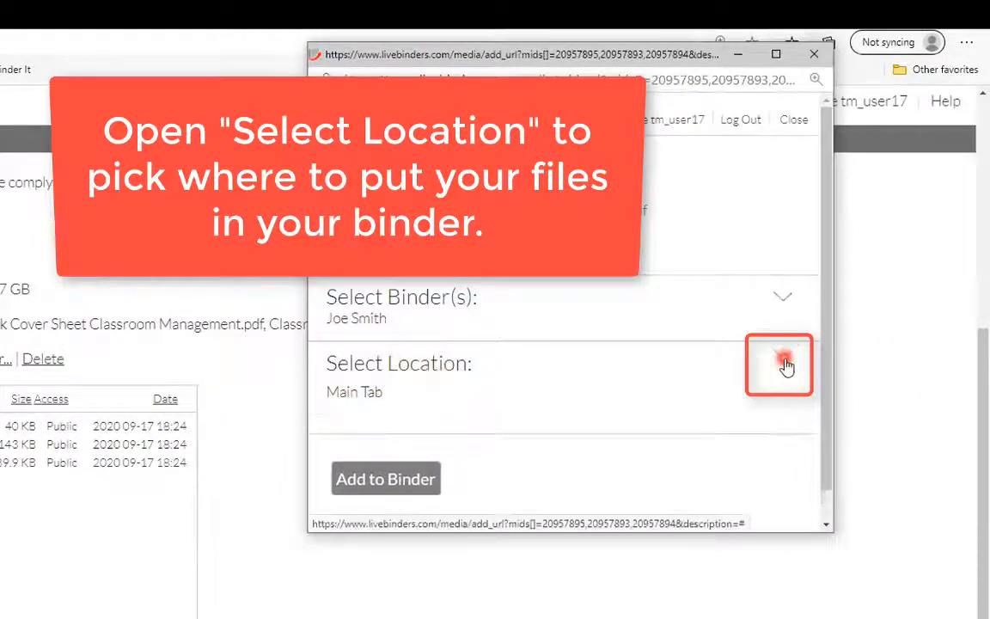
pyautogui.click(783, 364)
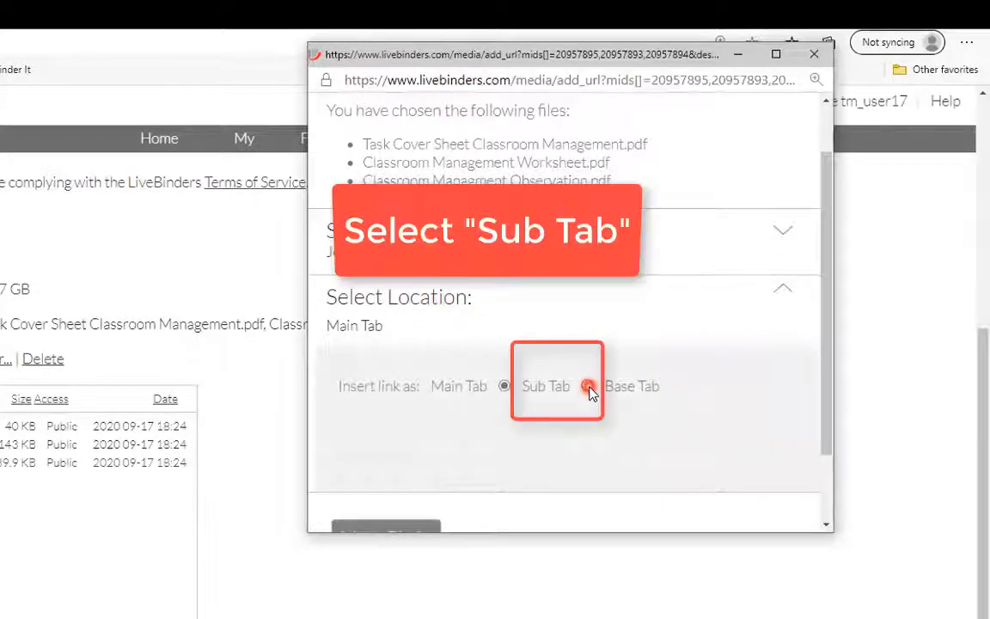
pyautogui.click(588, 386)
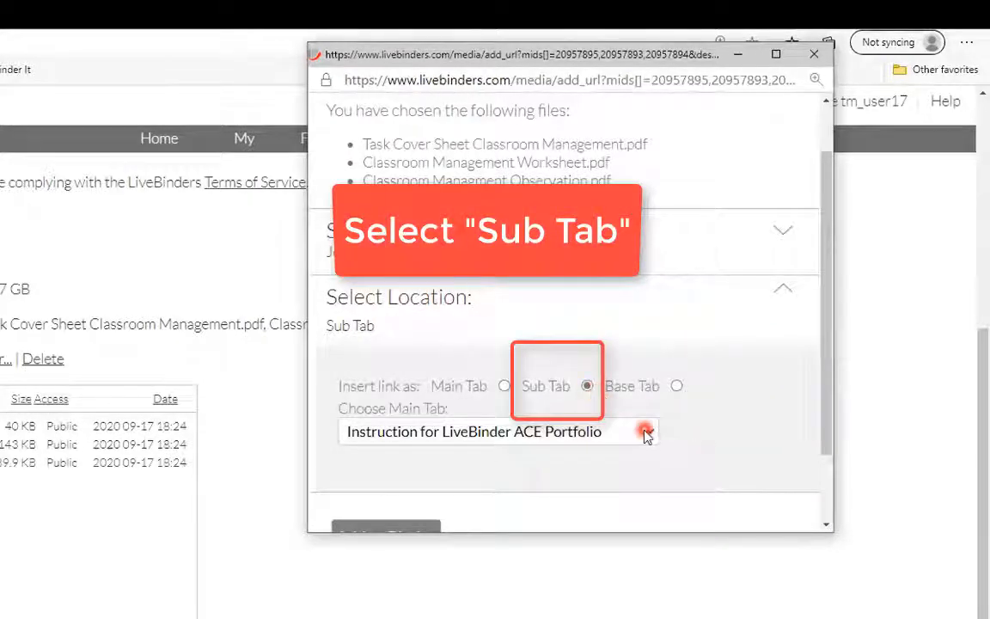
pyautogui.click(645, 432)
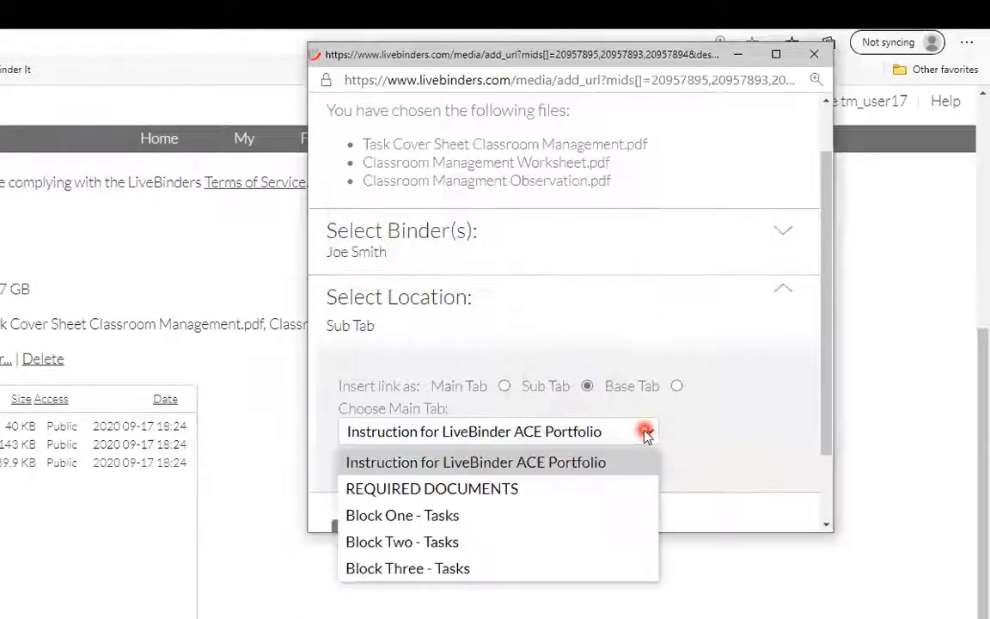
pyautogui.moveTo(583, 515)
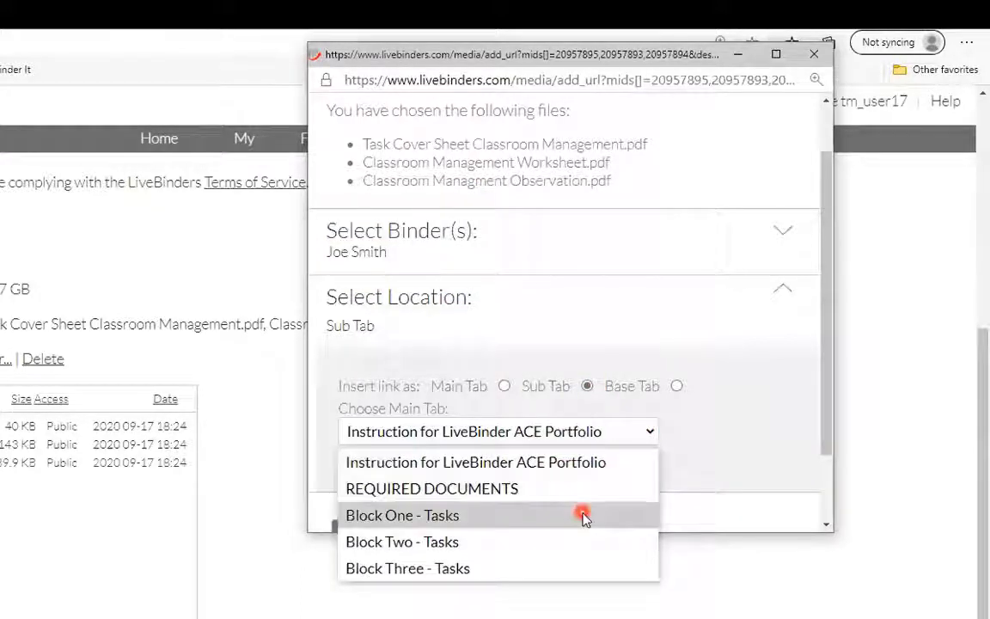
pyautogui.click(402, 515)
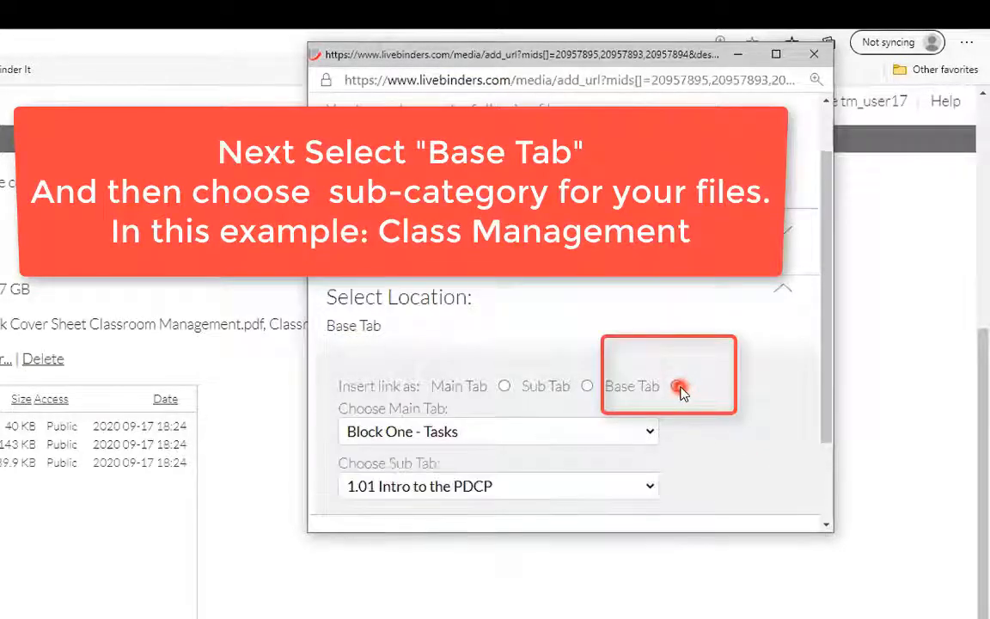
pyautogui.click(677, 387)
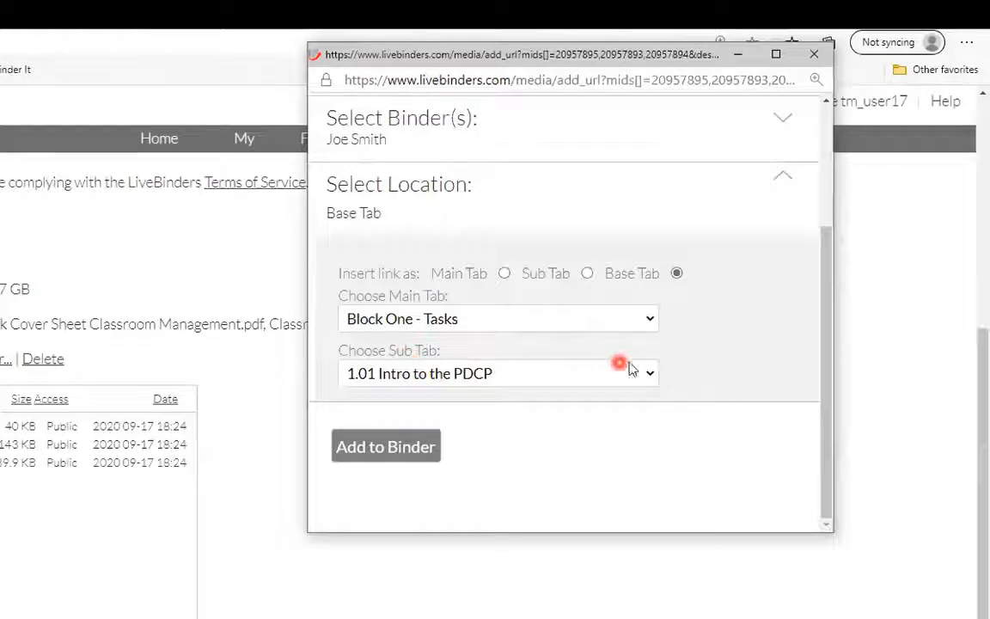
pyautogui.click(651, 373)
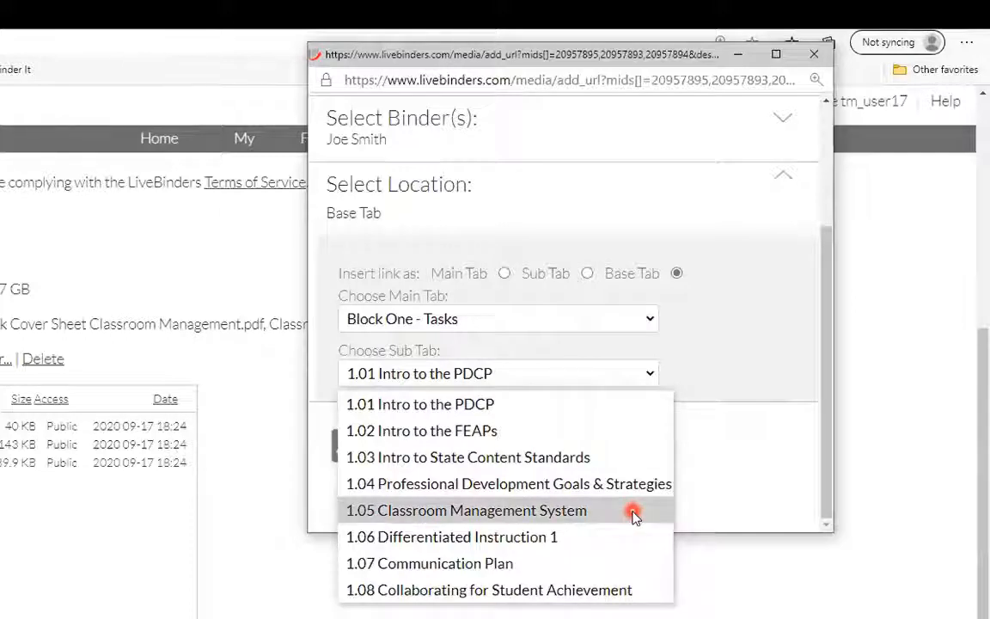
pyautogui.click(465, 510)
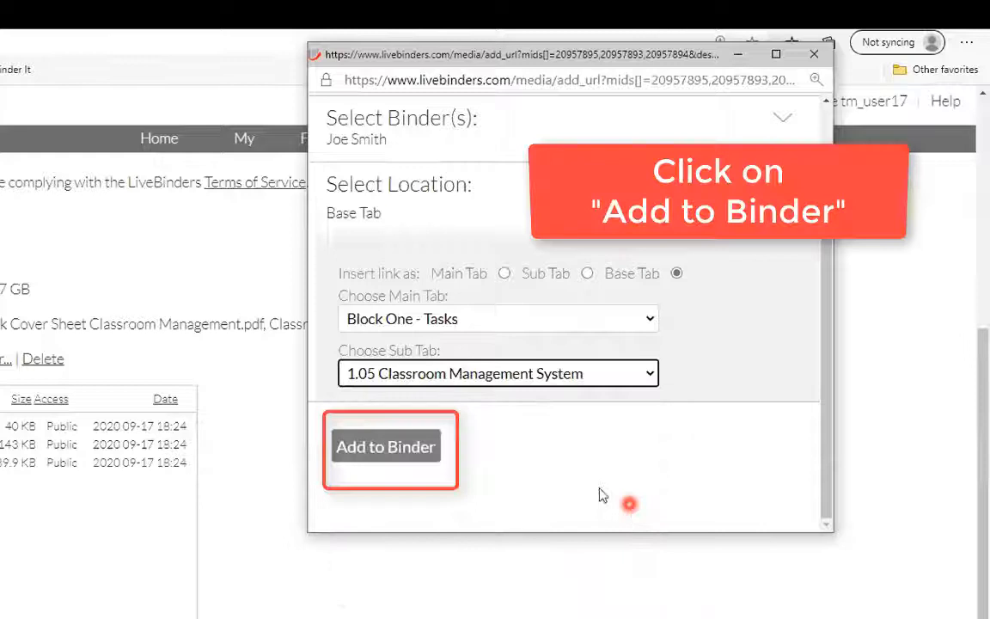
# Step: Add the PDFs to the Joe Smith binder and close the 'It's been added!' notice
pyautogui.click(385, 446)
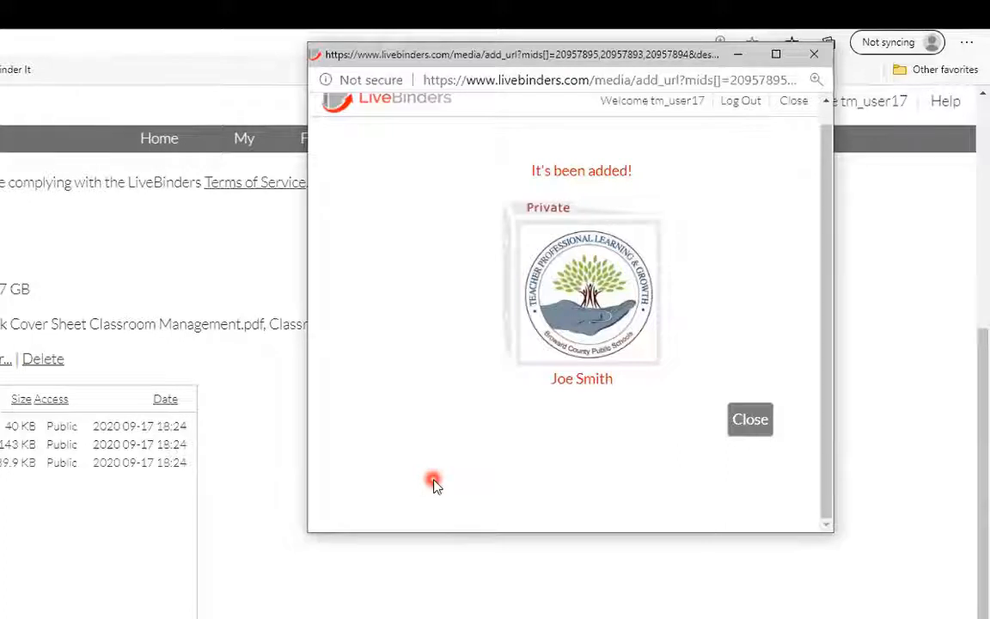
pyautogui.moveTo(592, 423)
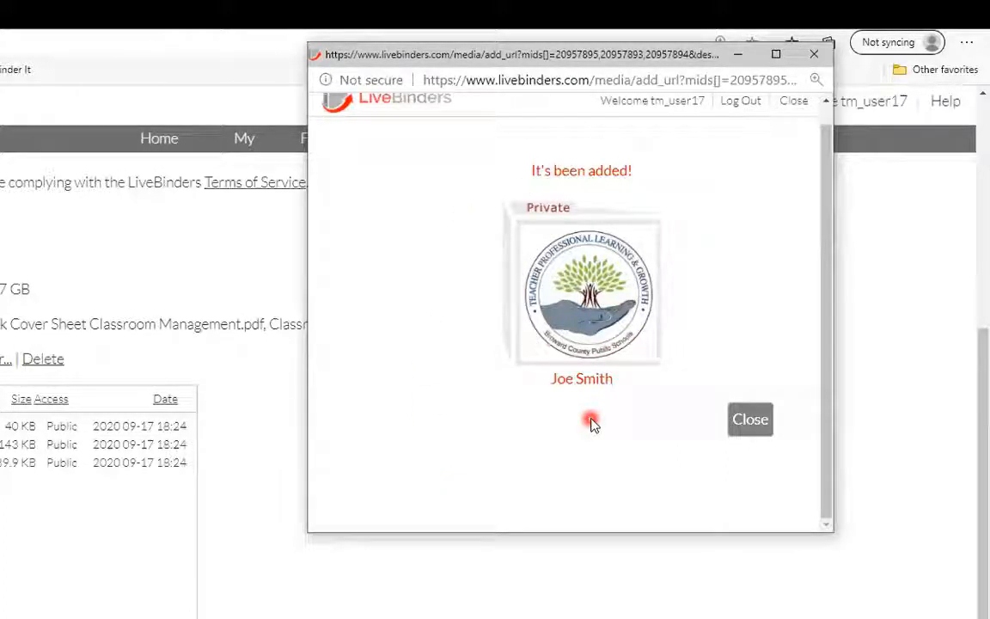
pyautogui.moveTo(749, 420)
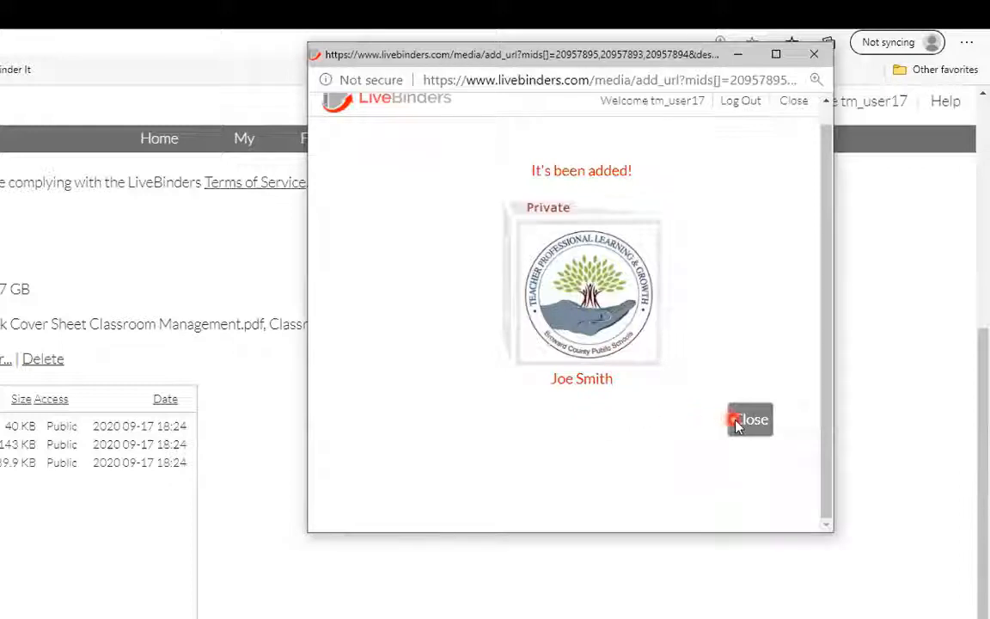
pyautogui.click(750, 420)
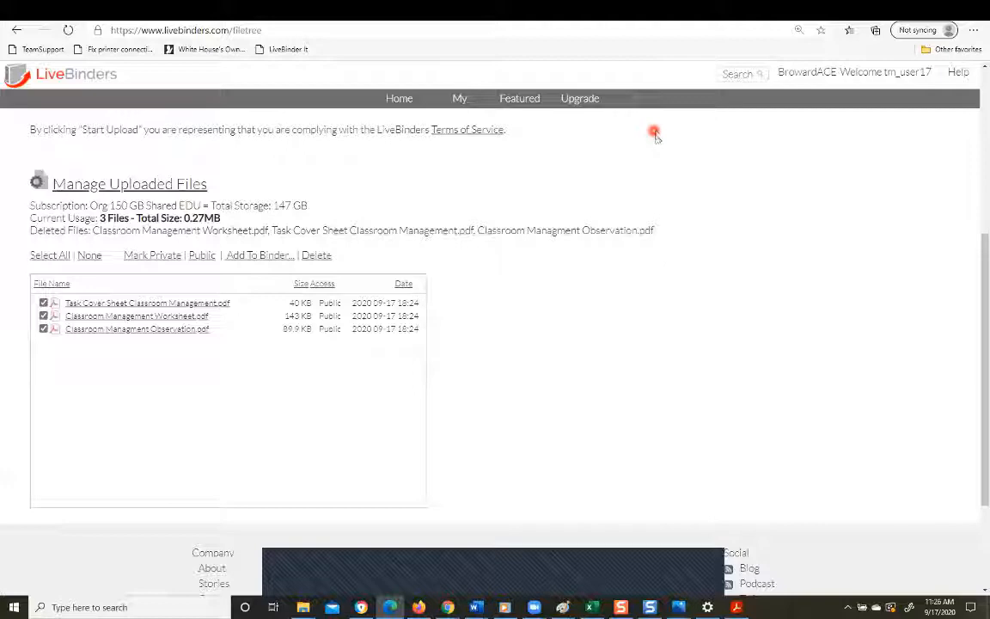
pyautogui.moveTo(658, 151)
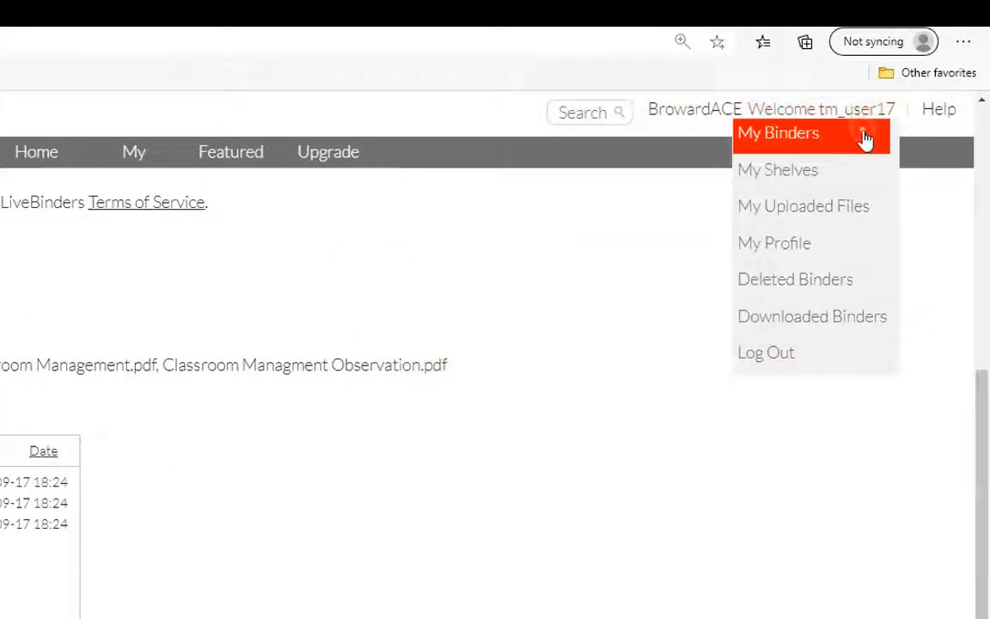
# Step: Open the Joe Smith binder from the My Binders list
pyautogui.click(778, 132)
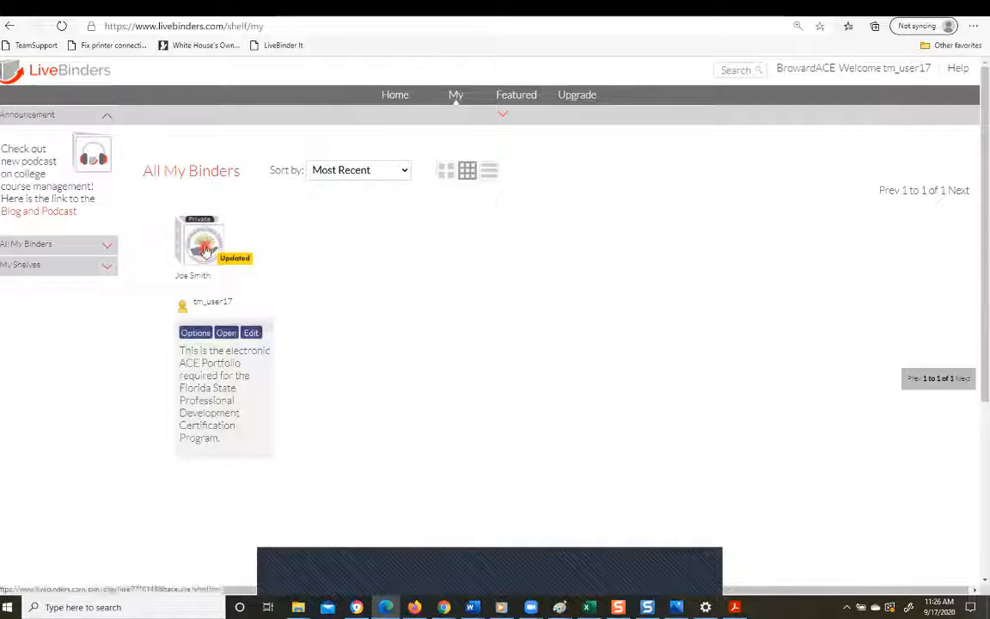
pyautogui.click(225, 333)
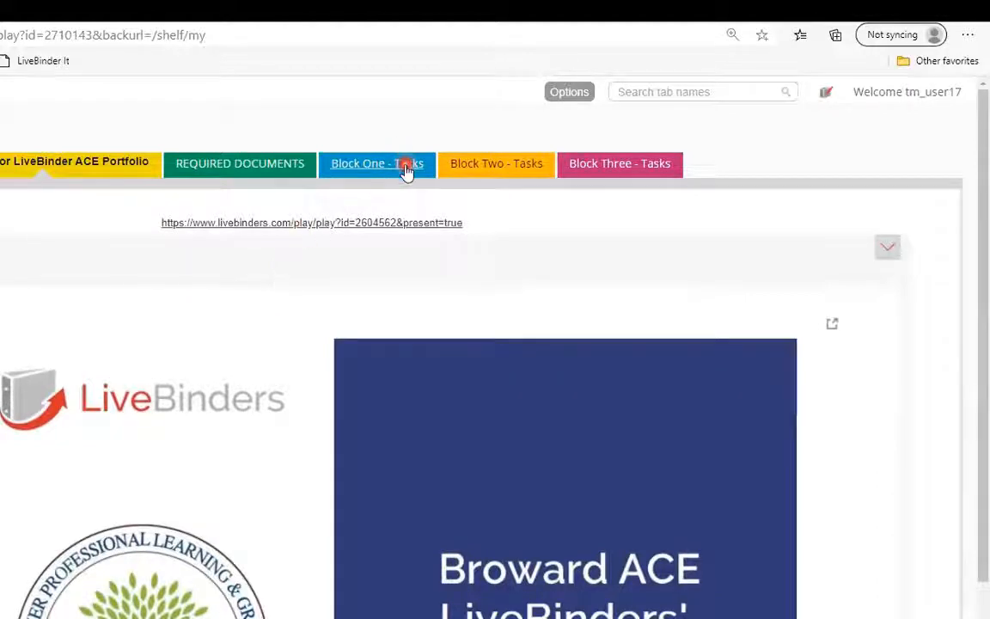
# Step: Open Block One - Tasks > 1.05 and view the Worksheet and Observation PDFs inline
pyautogui.click(376, 163)
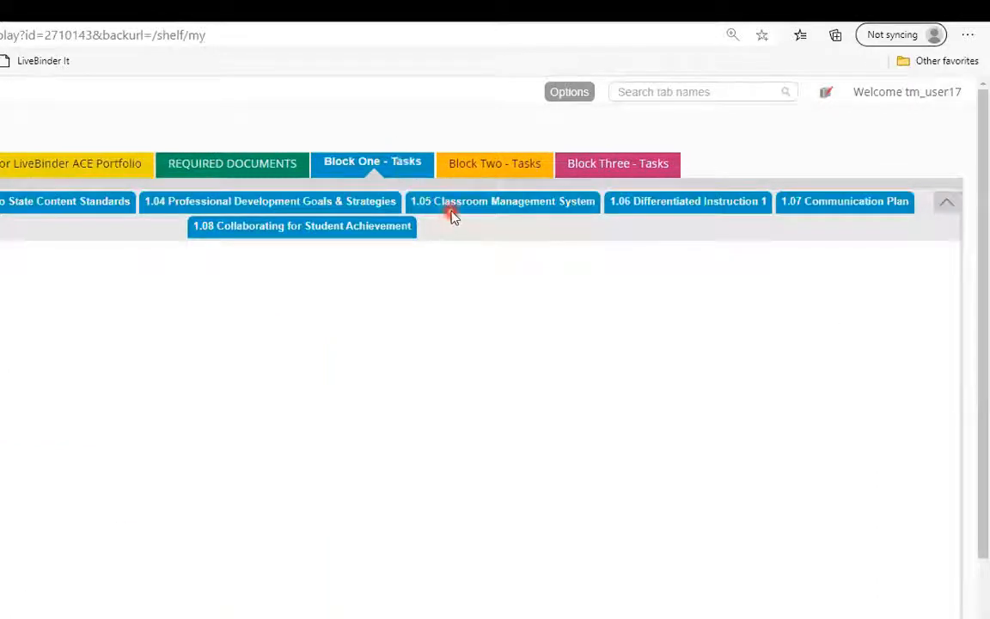
pyautogui.click(502, 202)
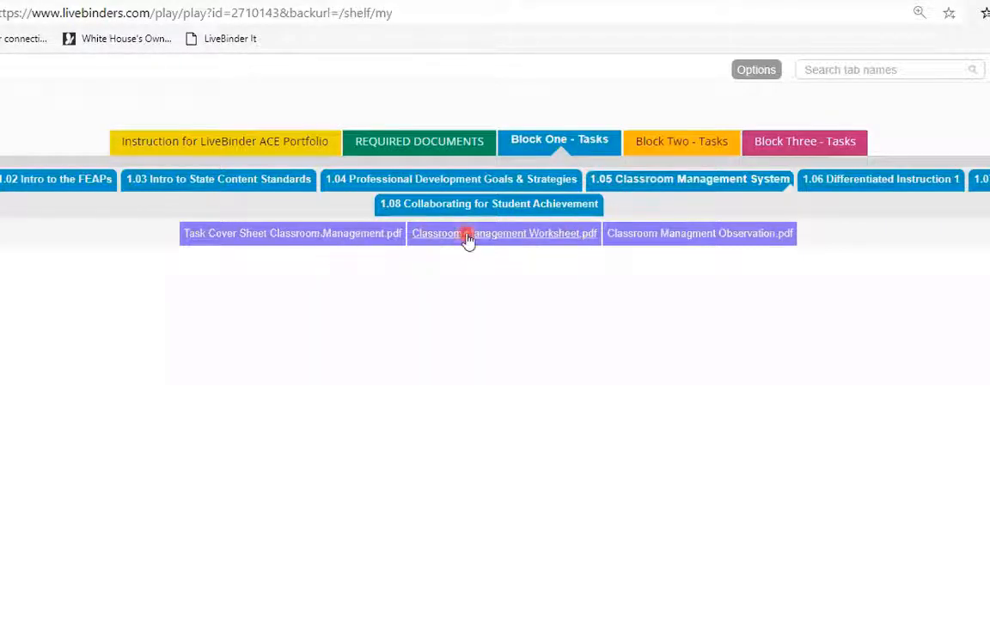
pyautogui.moveTo(346, 262)
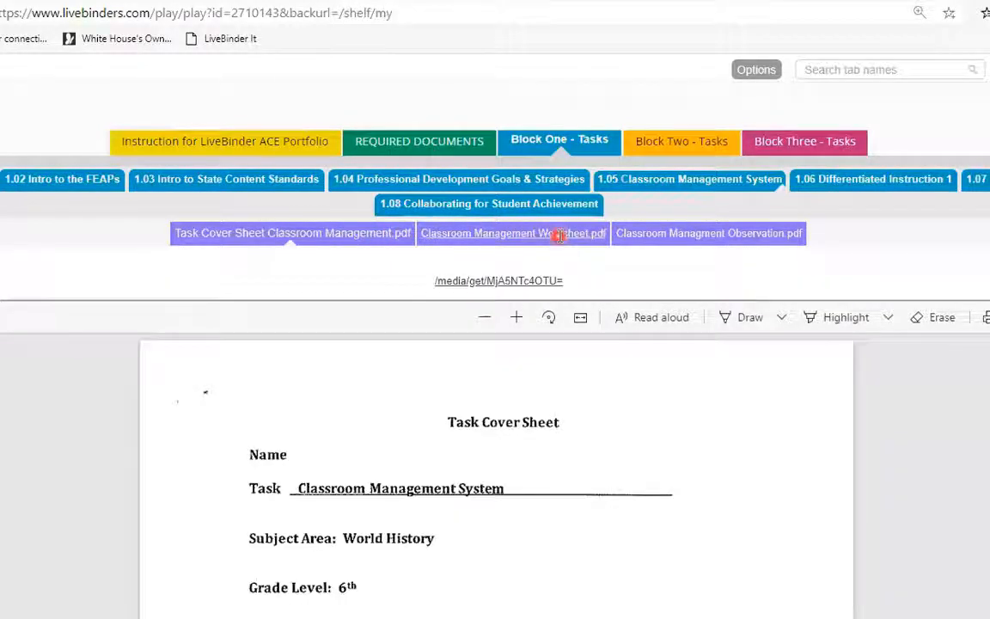
pyautogui.click(511, 233)
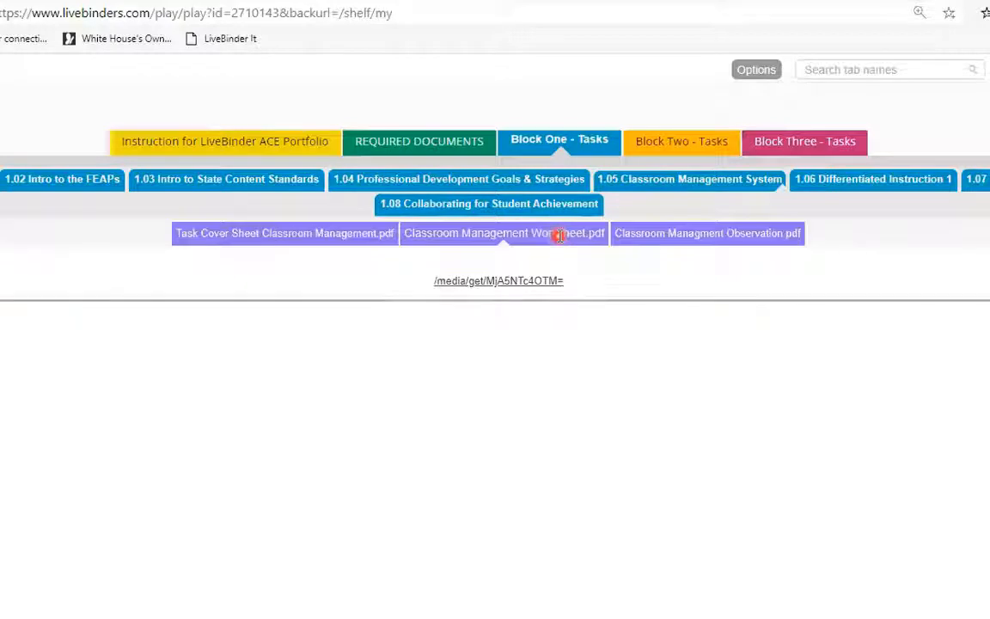
pyautogui.click(504, 233)
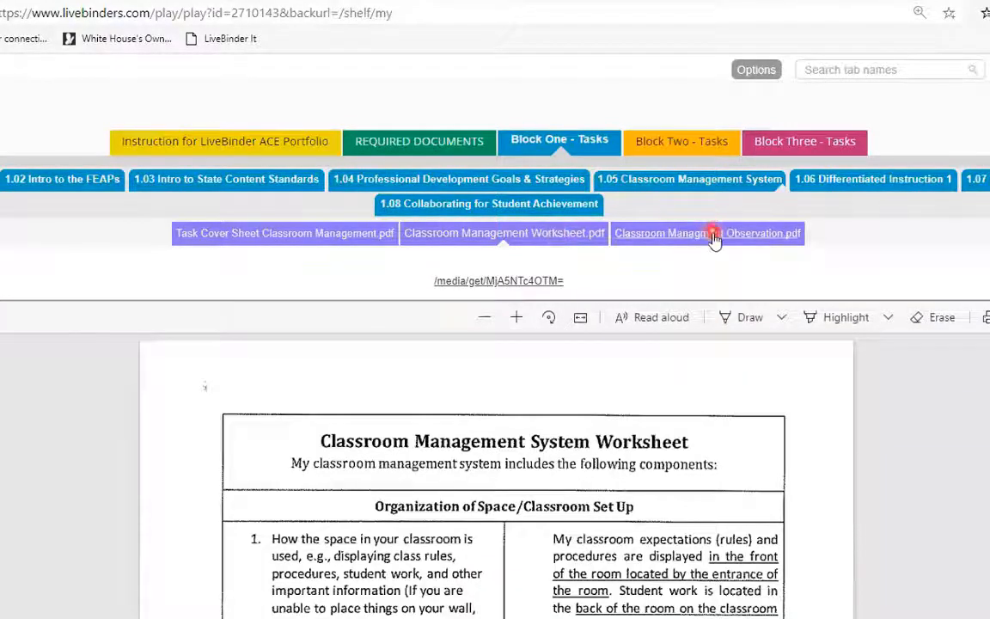
pyautogui.click(706, 233)
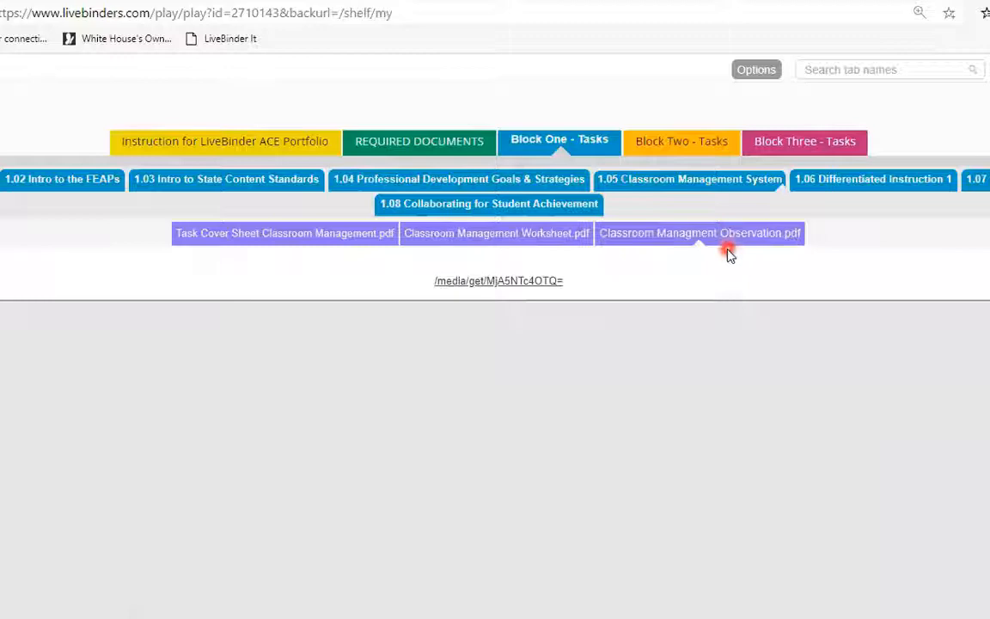
pyautogui.click(699, 233)
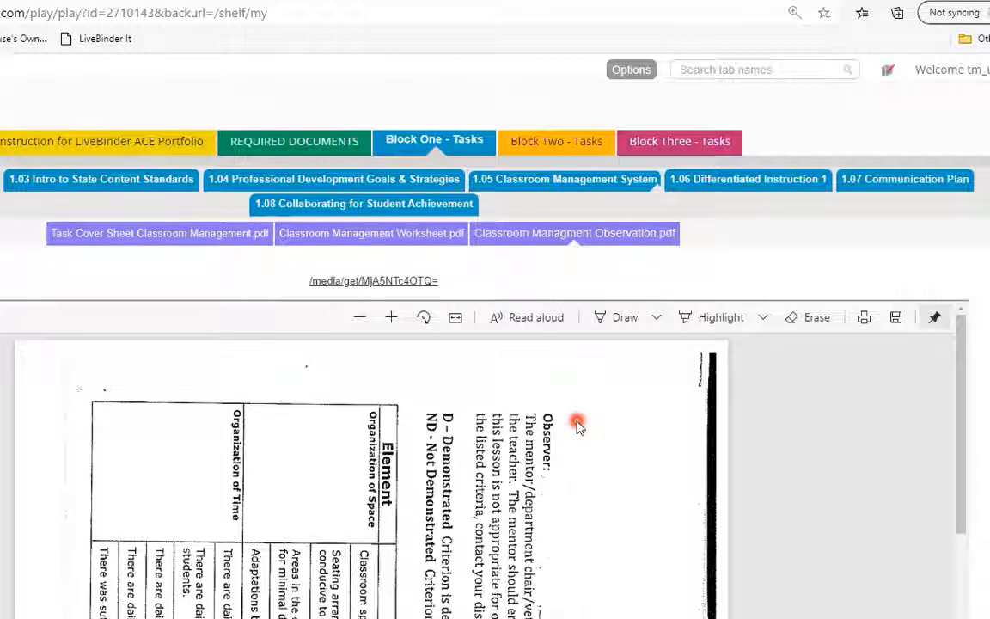
pyautogui.moveTo(563, 398)
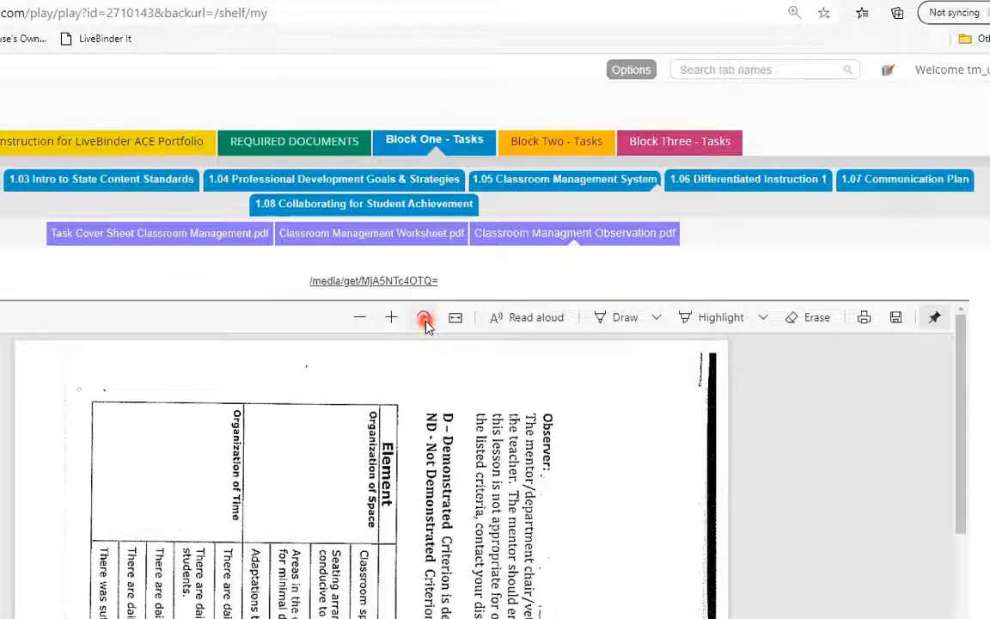
# Step: Rotate the Observation form upright, then zoom in and back out
pyautogui.click(425, 317)
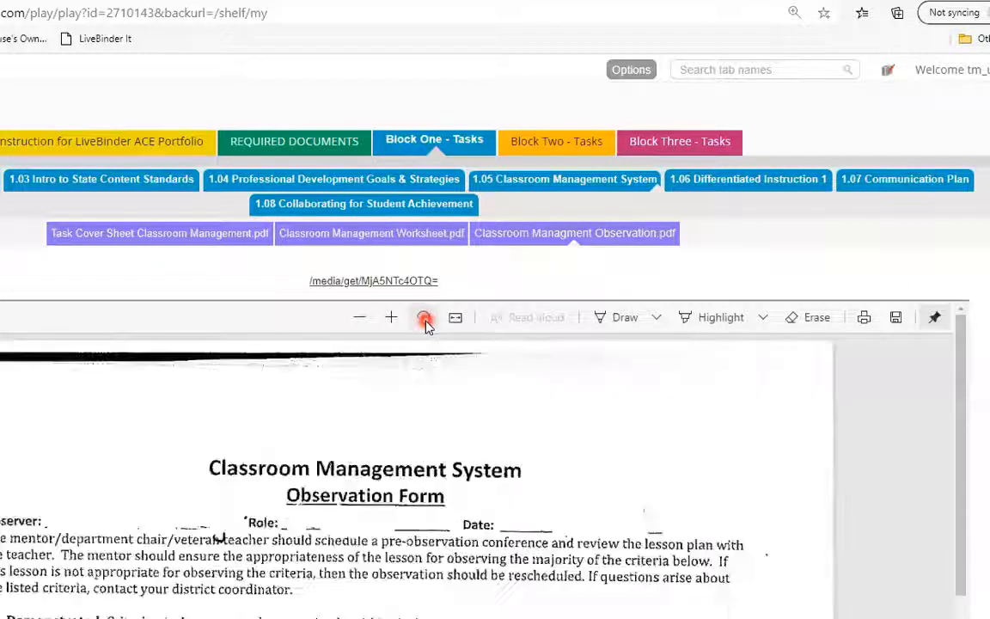
pyautogui.click(424, 317)
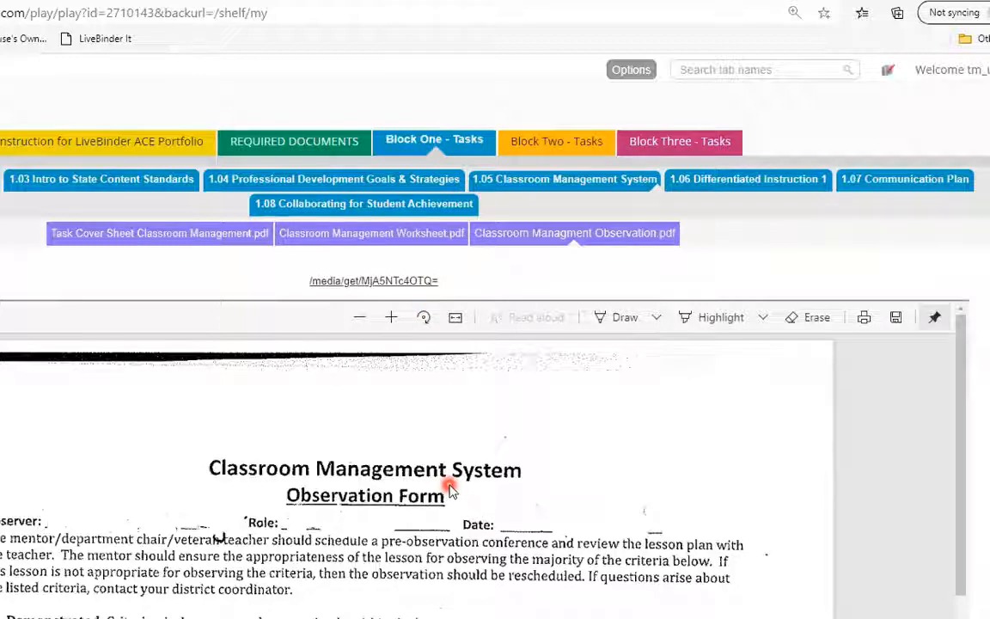
pyautogui.click(391, 317)
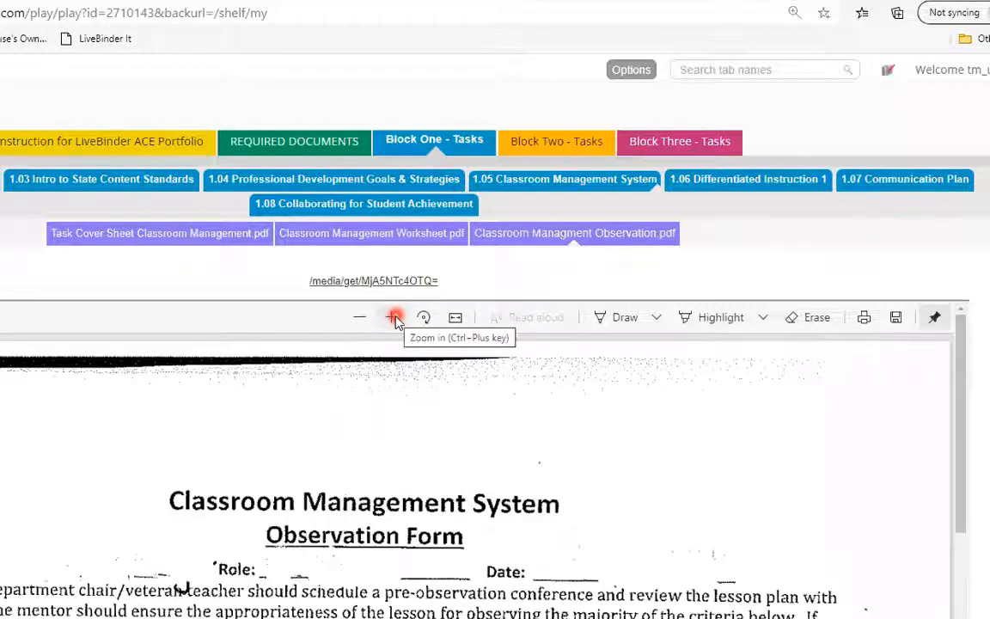
pyautogui.click(360, 317)
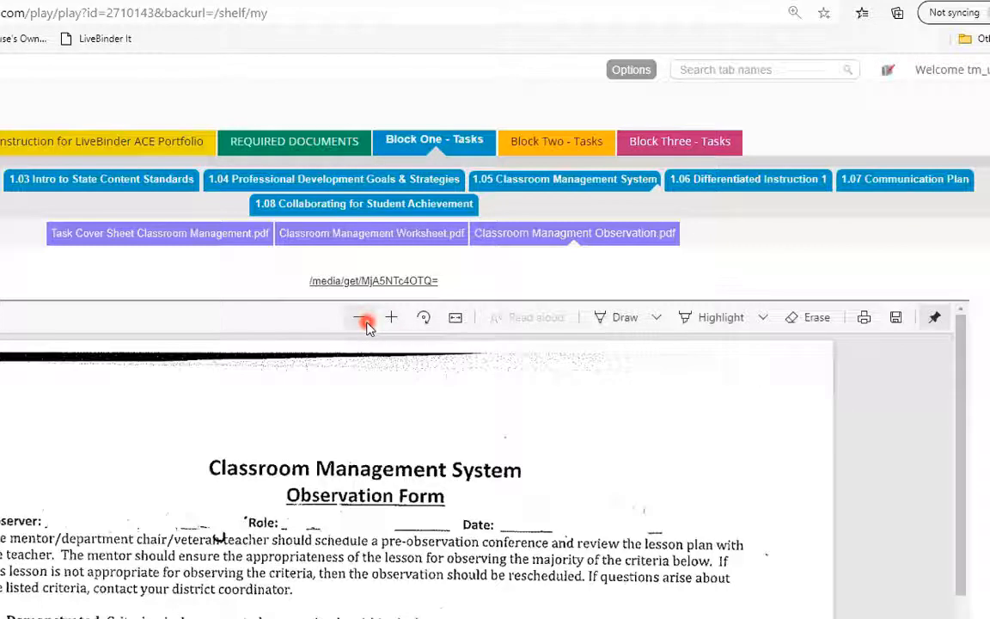